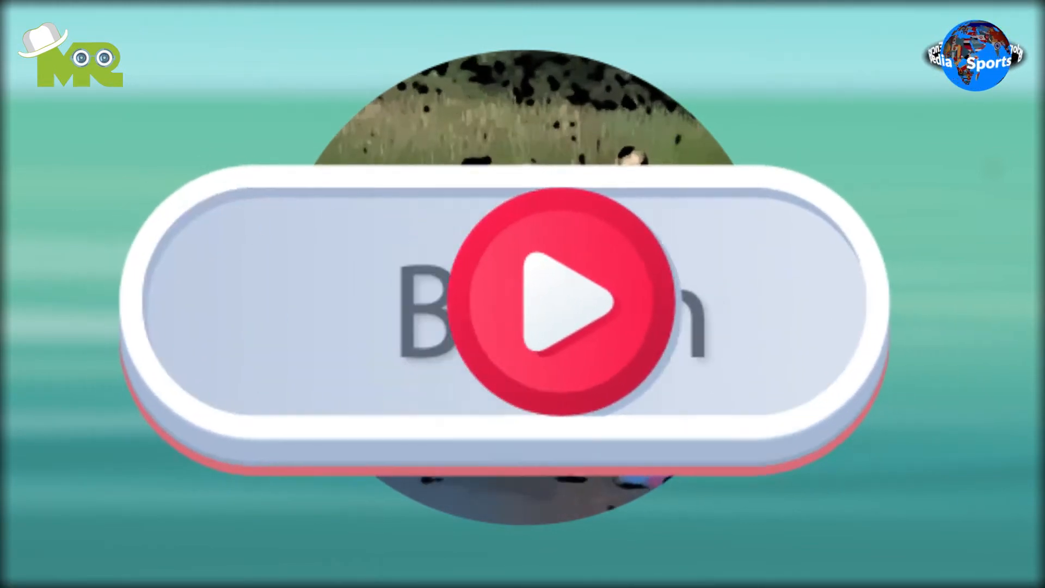
click(546, 298)
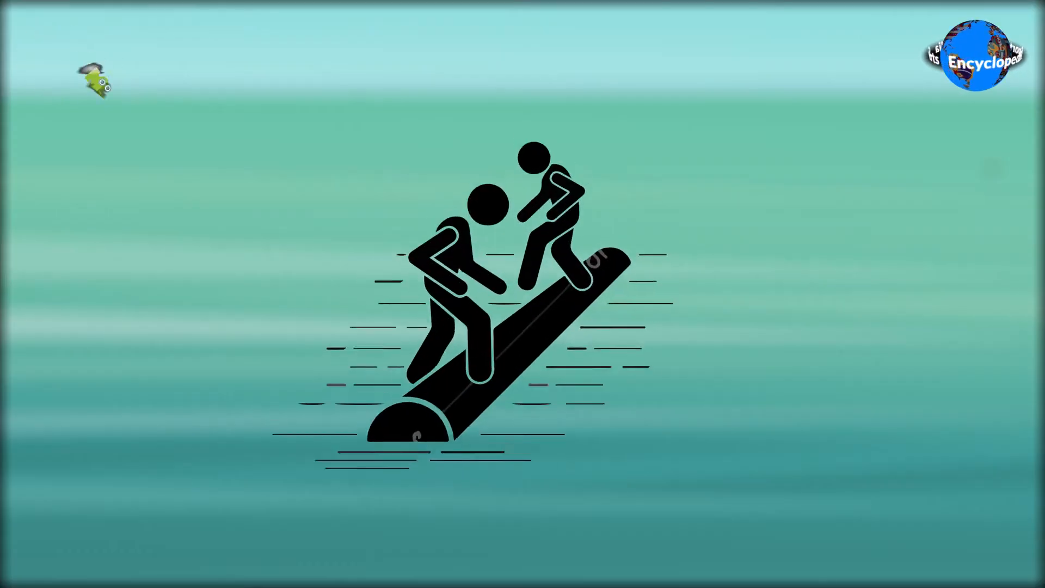